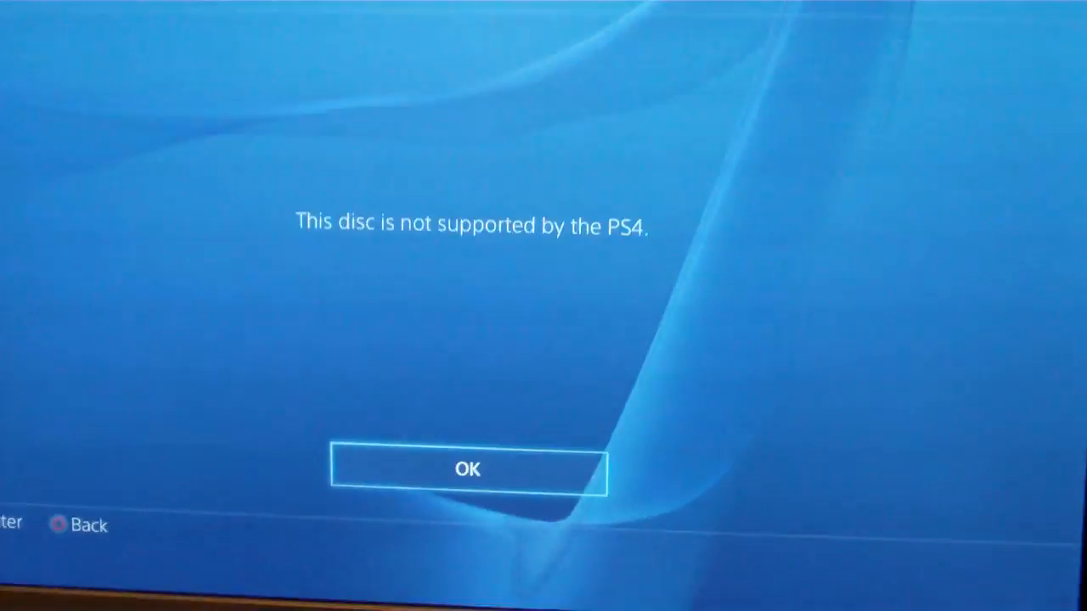
Acknowledge the 'disc is not supported' message and return to the home screen.
left_click(468, 469)
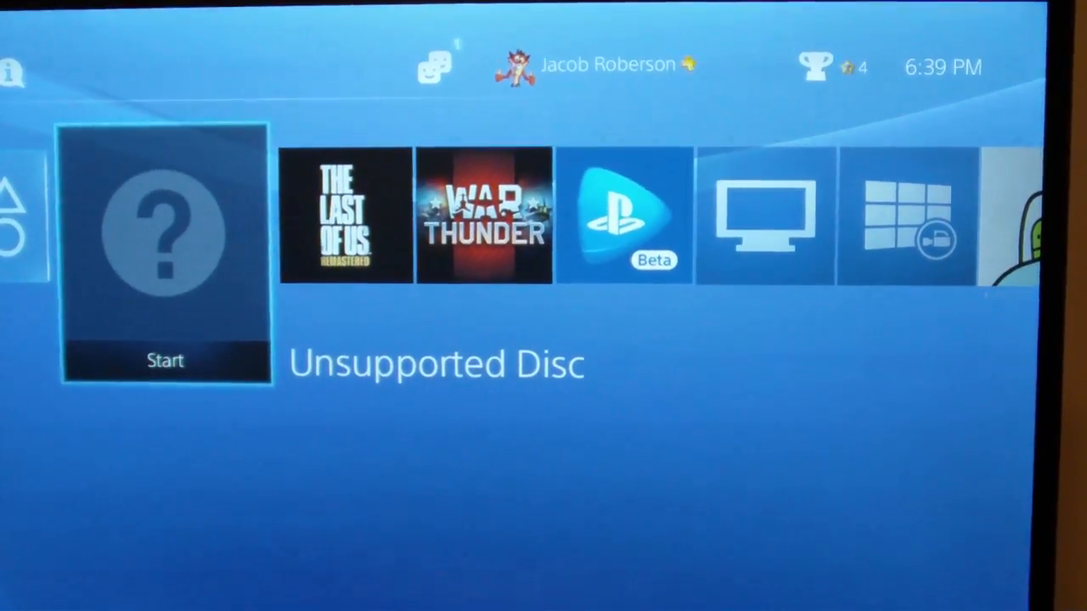
Attempt to start the Unsupported Disc tile and acknowledge the not-supported error again.
left_click(166, 247)
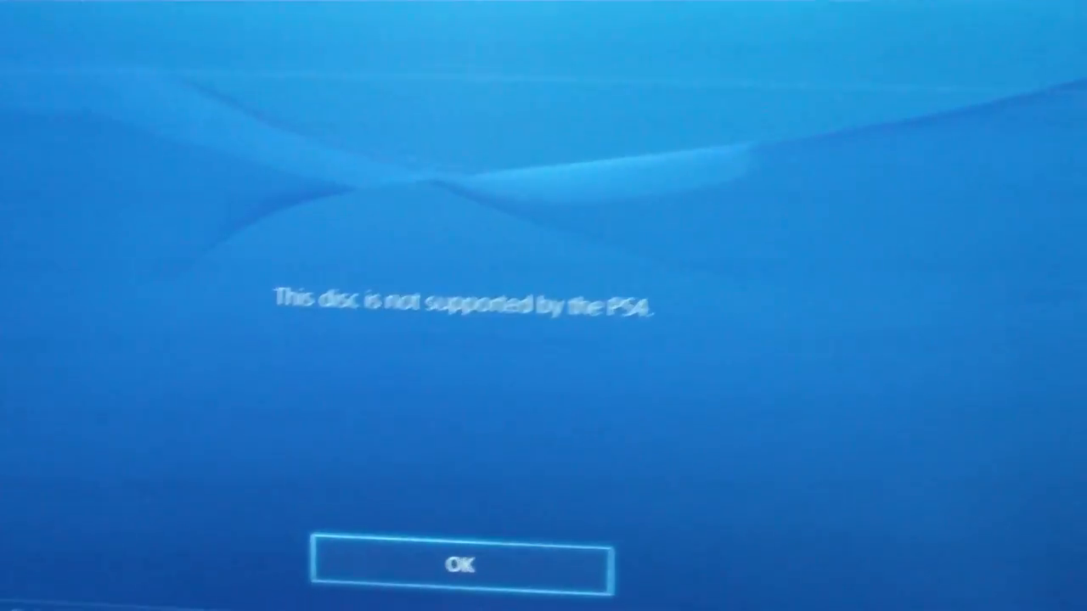
left_click(462, 567)
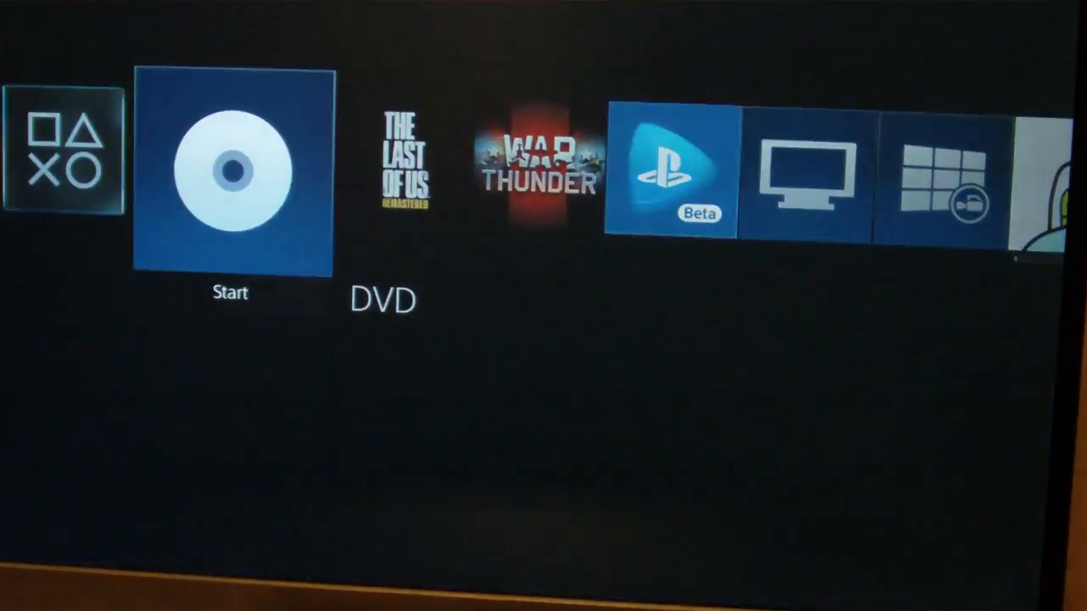
Attempt to play the DVD and acknowledge the 'Cannot play the disc' error.
left_click(231, 173)
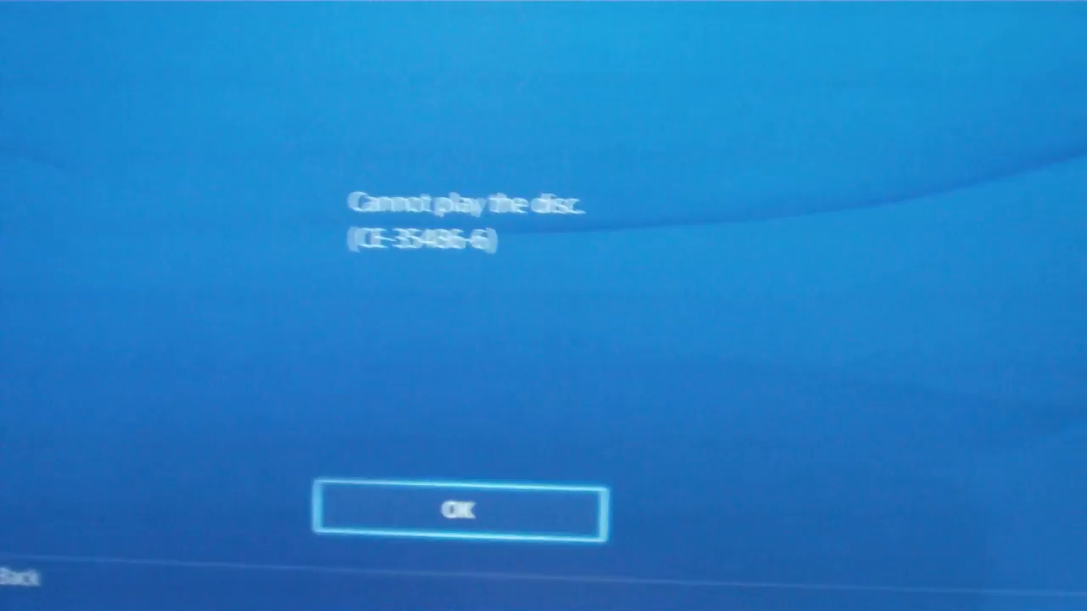
left_click(458, 510)
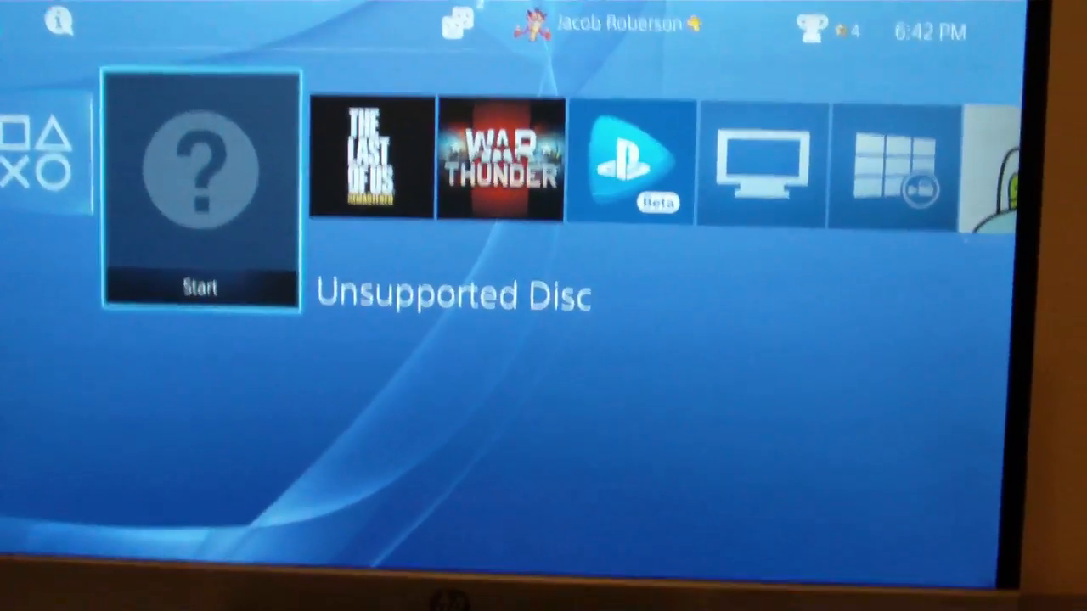
Acknowledge the unsupported-disc error once more, then launch The Last of Us Remastered.
left_click(200, 188)
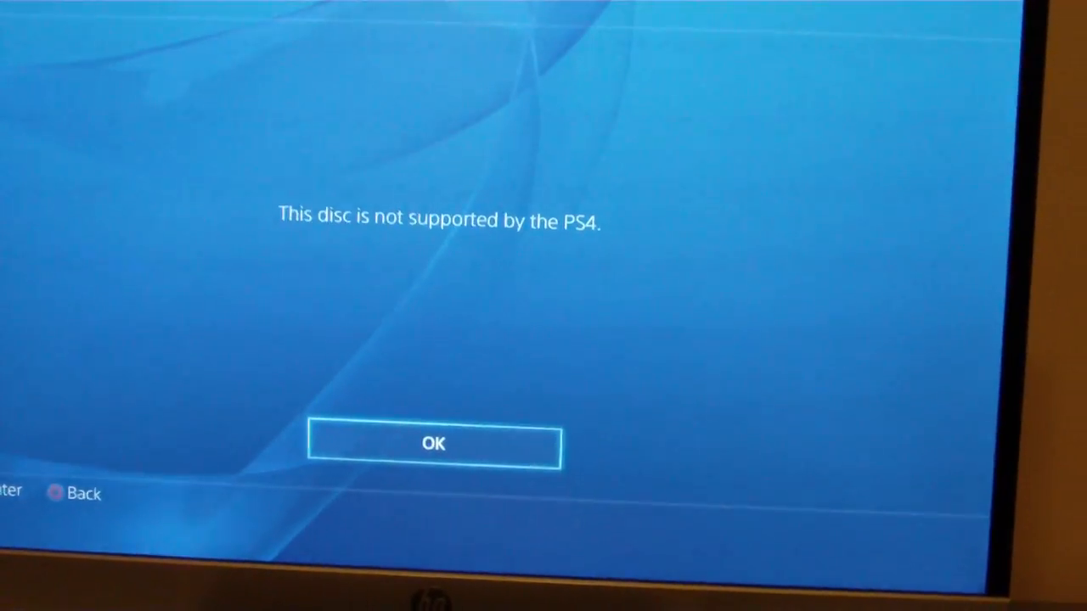
left_click(435, 443)
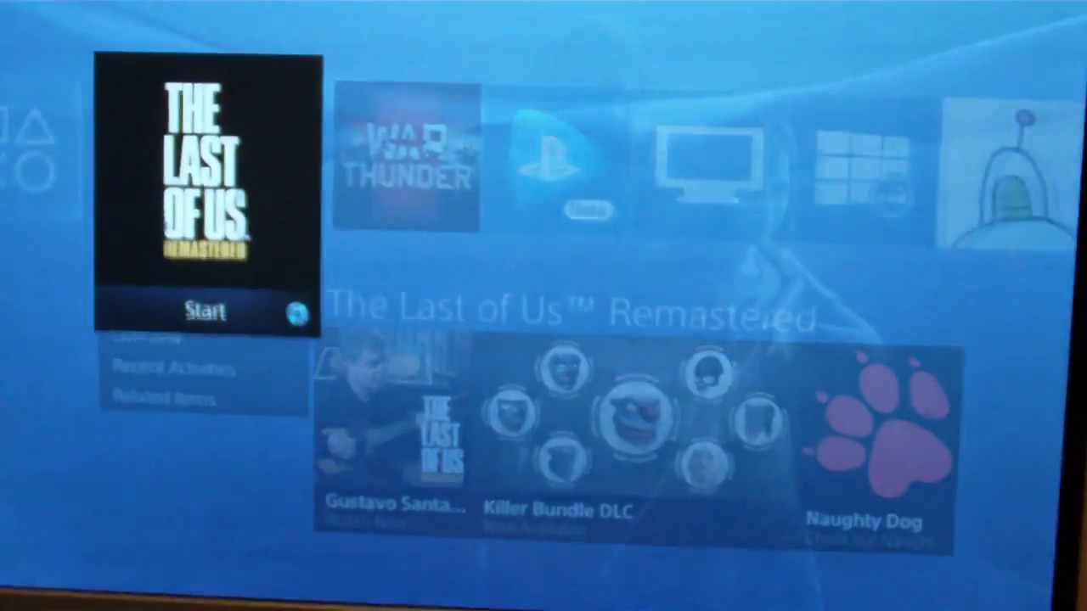
left_click(206, 310)
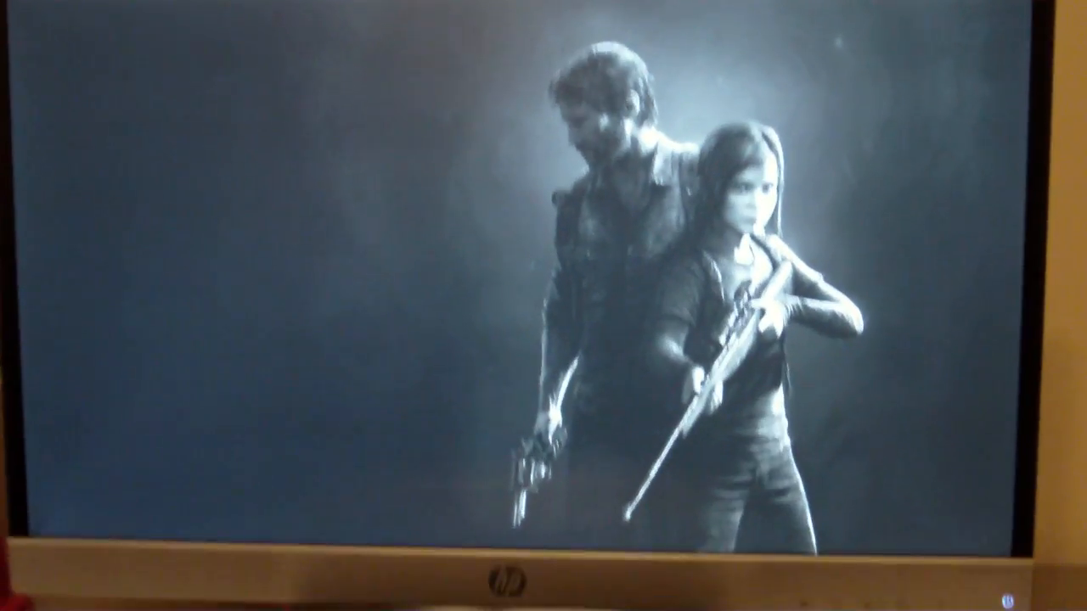